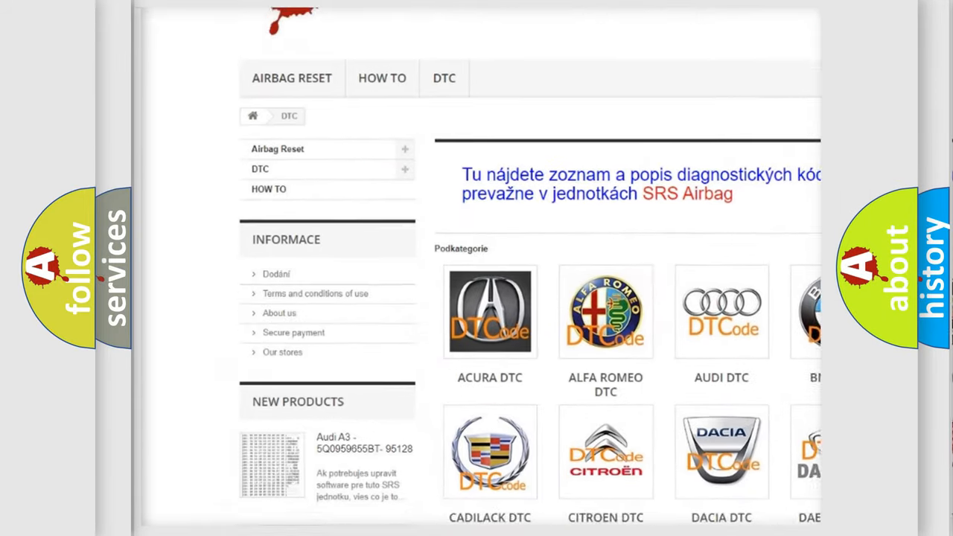
scroll(down, 3)
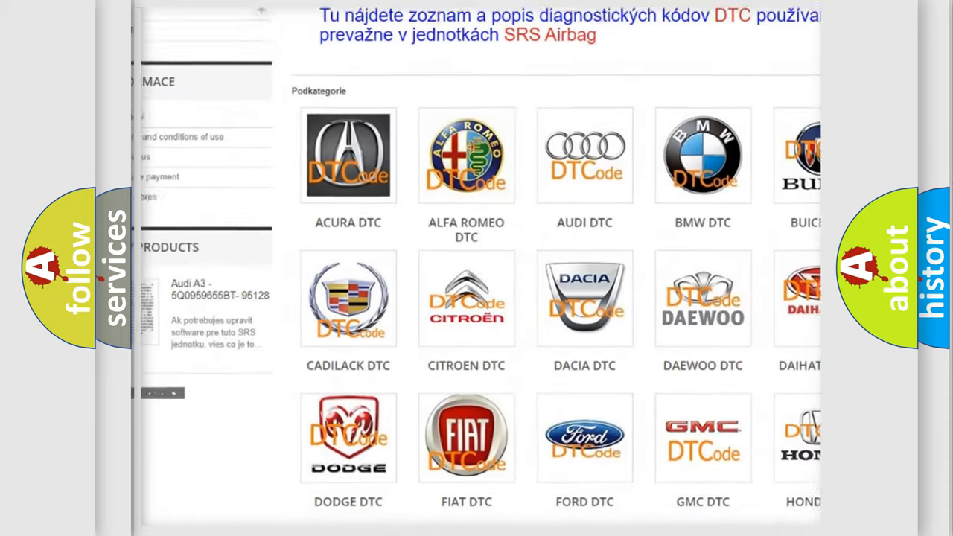
scroll(down, 3)
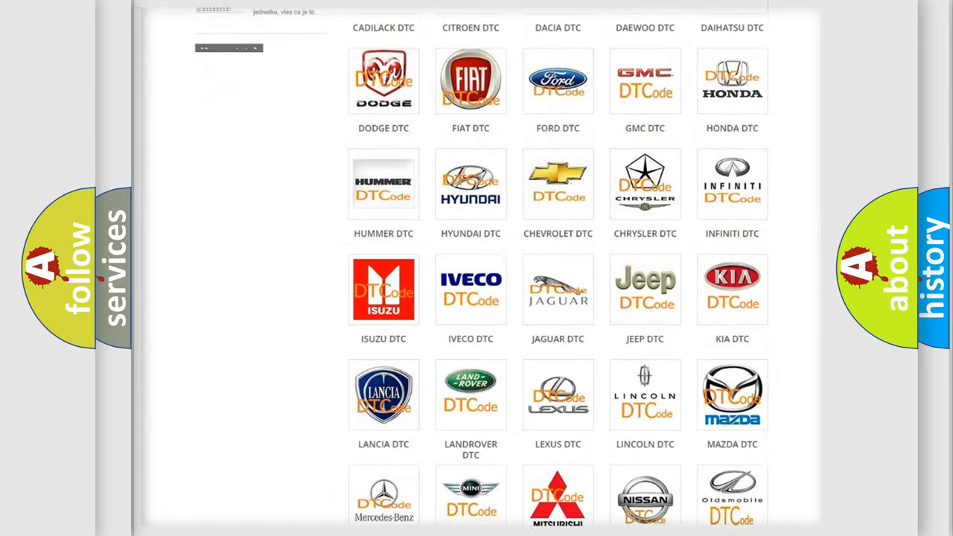
scroll(down, 3)
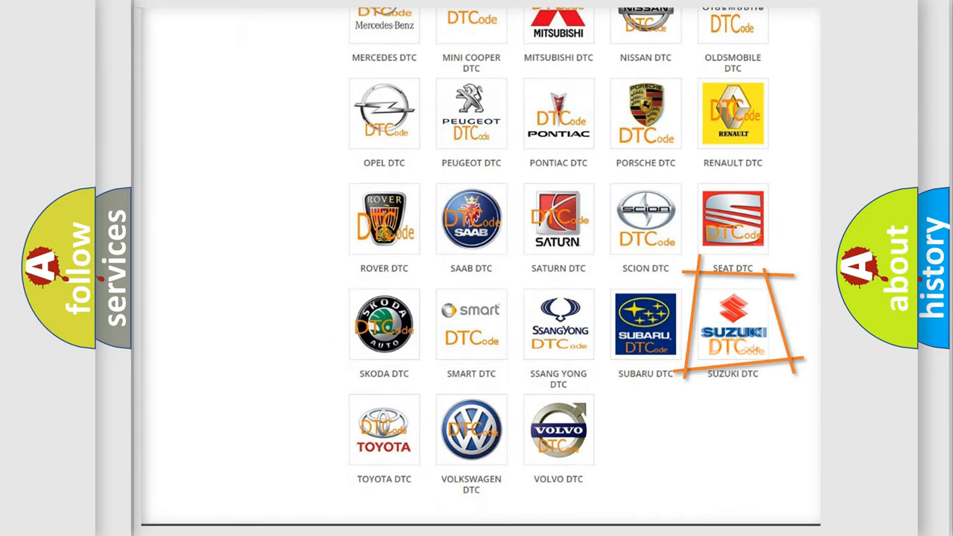